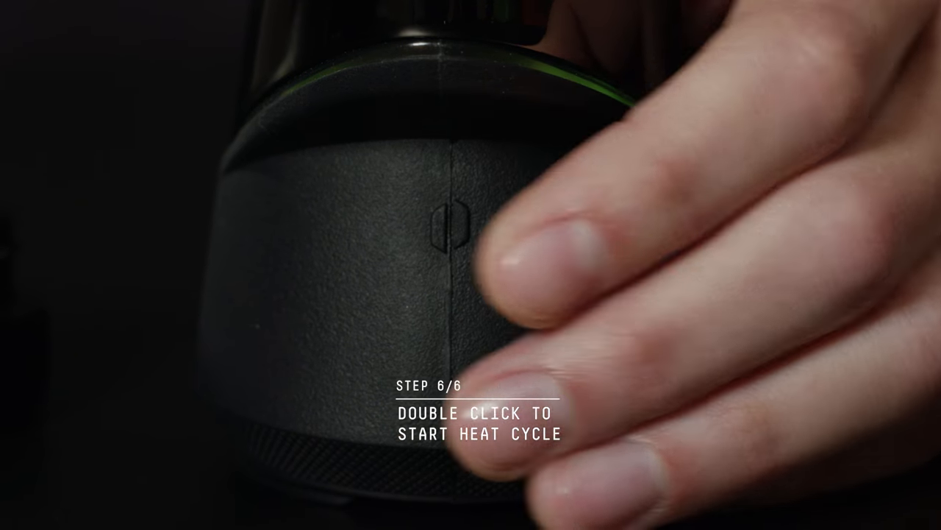
double_click(449, 228)
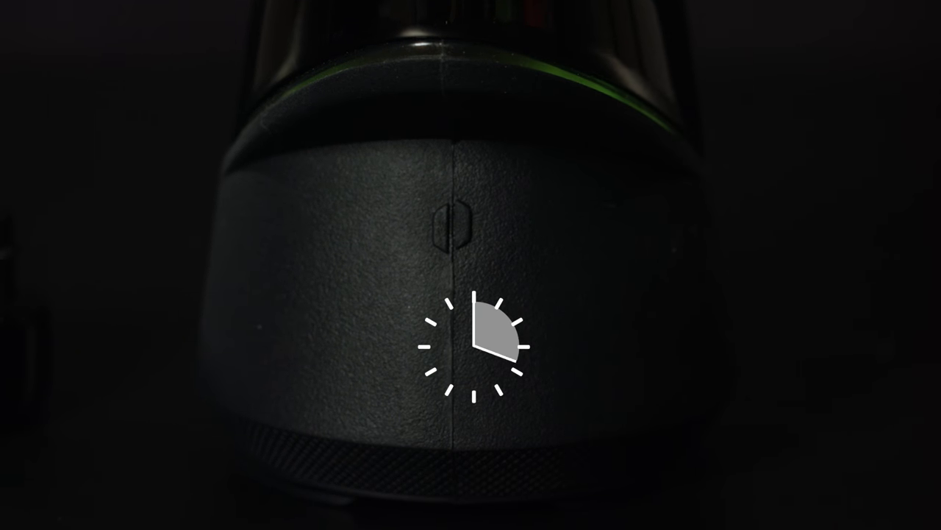